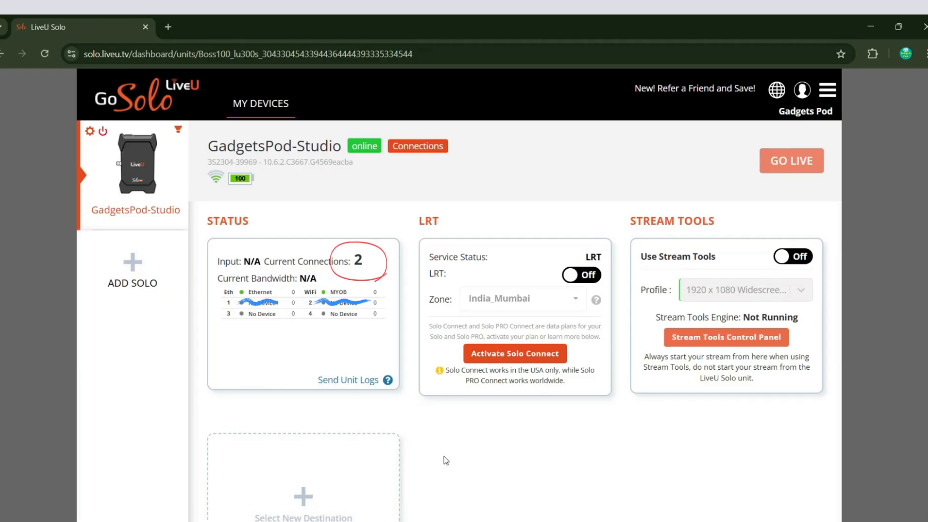
# Turn DHCP on for the unit's Ethernet connection and apply the configuration
pyautogui.click(89, 131)
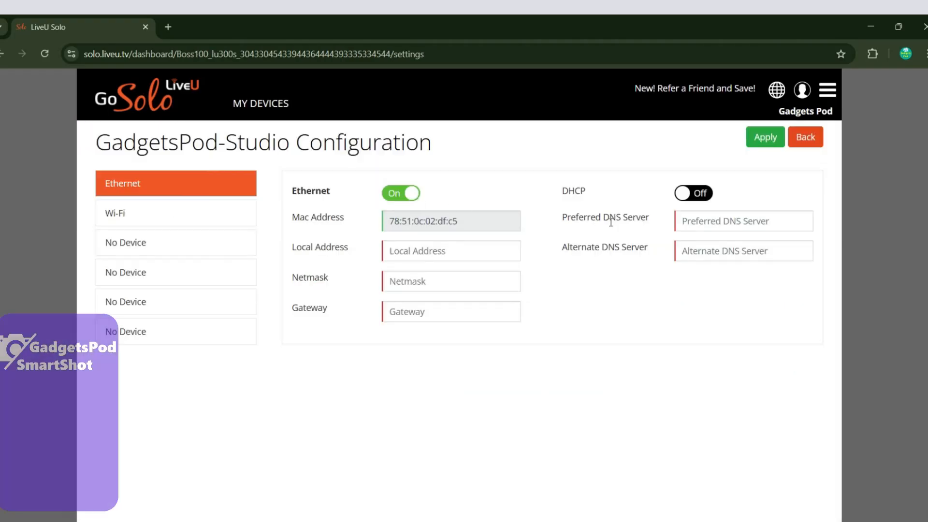
pyautogui.click(692, 193)
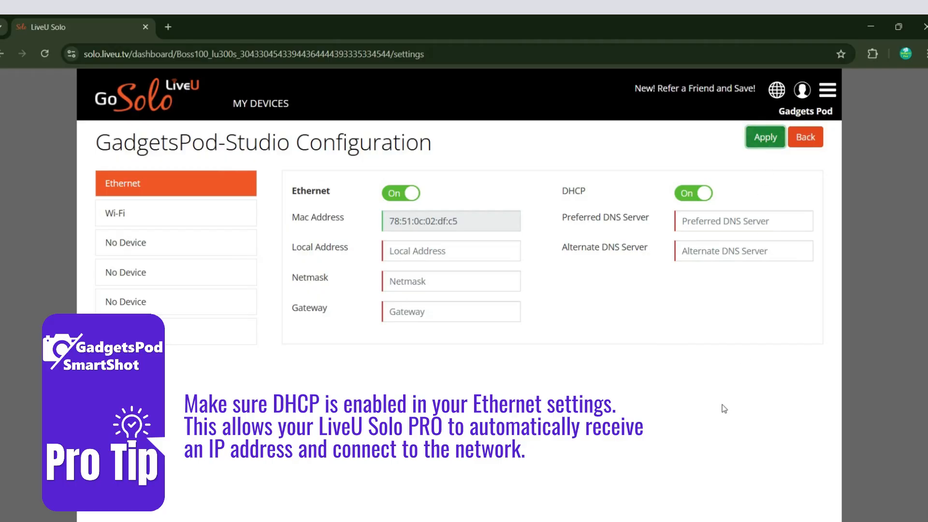
pyautogui.click(763, 137)
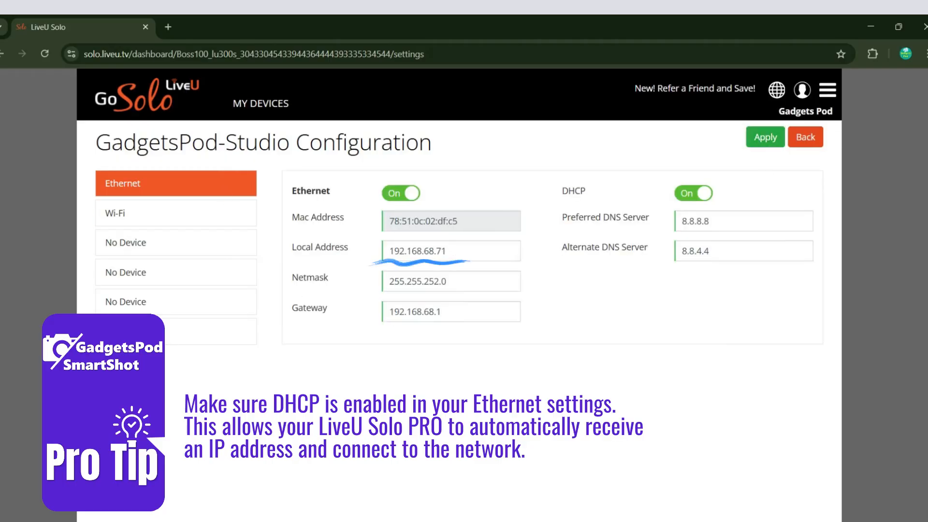
pyautogui.moveTo(485, 303)
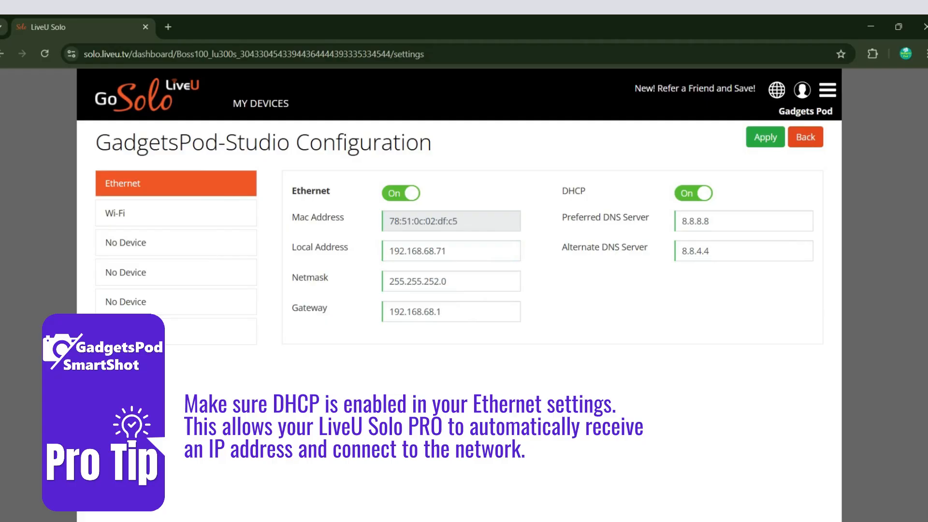
pyautogui.moveTo(284, 190)
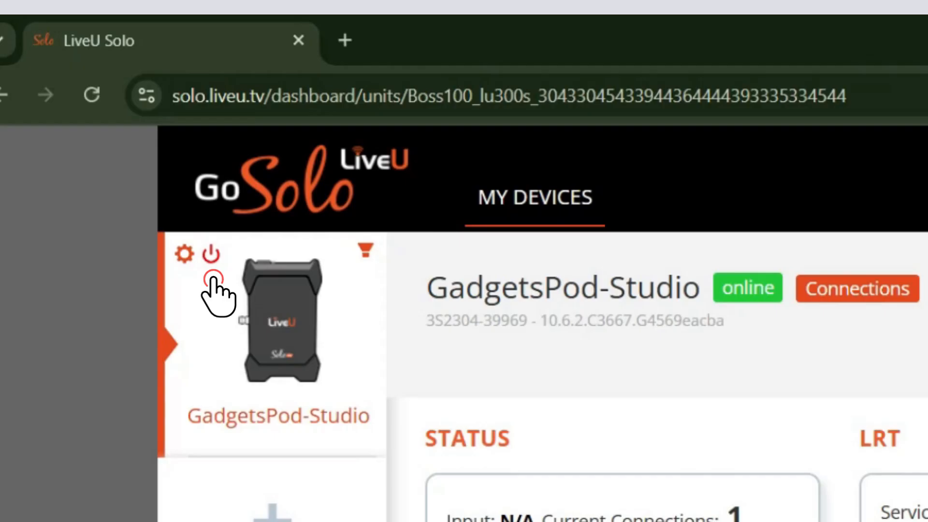
# Bring up the Reboot Unit confirmation for the GadgetsPod-Studio unit
pyautogui.click(209, 255)
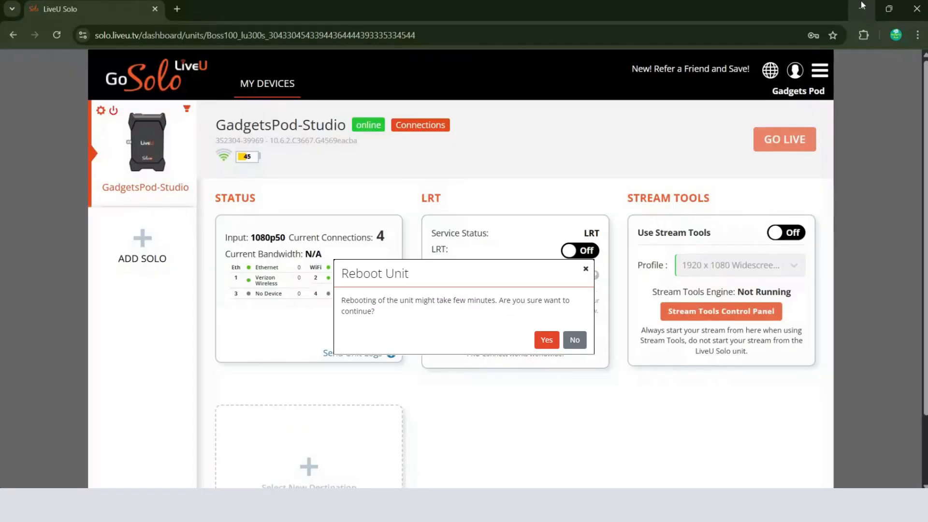
pyautogui.moveTo(191, 205)
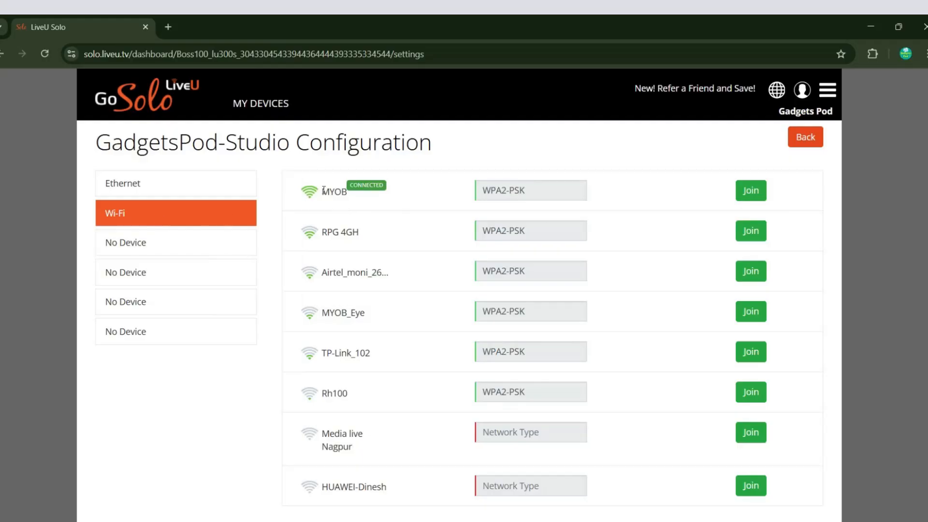
# Return to the dashboard and go to the Refer a Friend page with unclaimed referrals
pyautogui.click(804, 137)
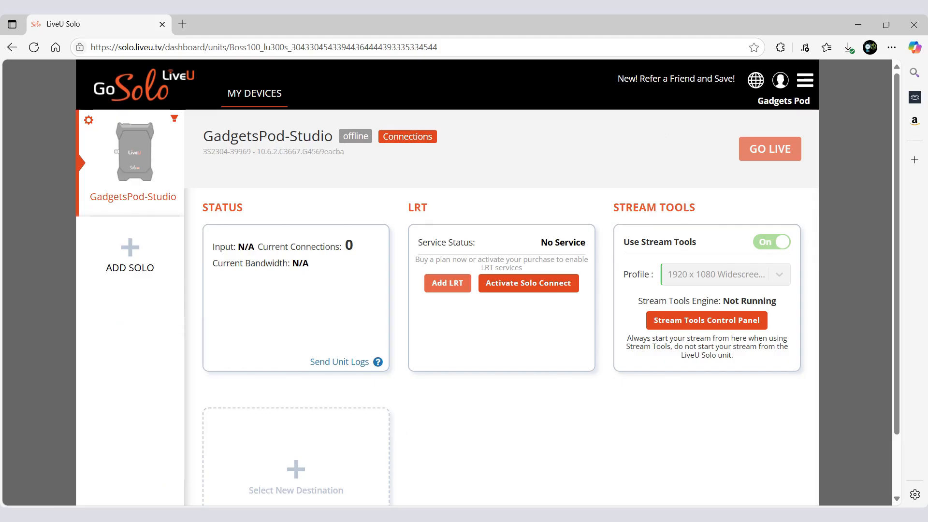
pyautogui.click(676, 78)
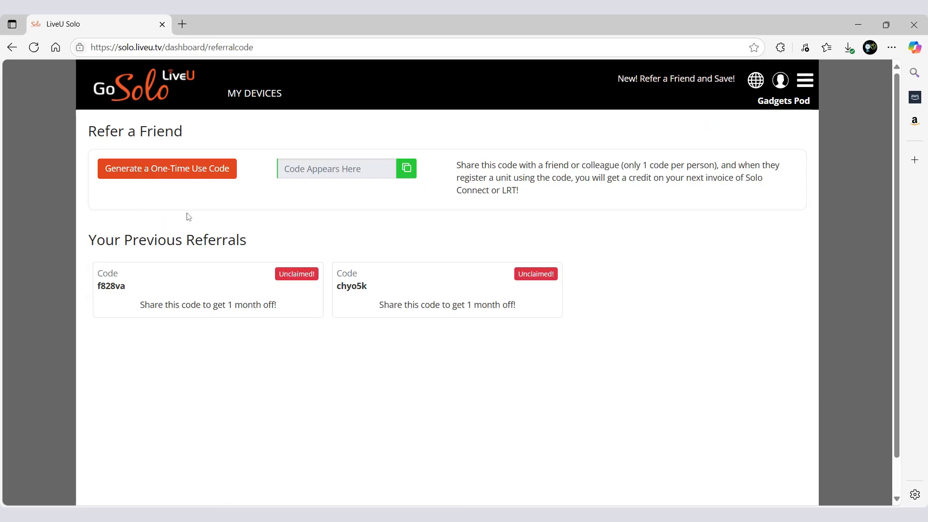
# Start adding a new Solo unit from My Devices, entering serial number '12345'
pyautogui.click(254, 93)
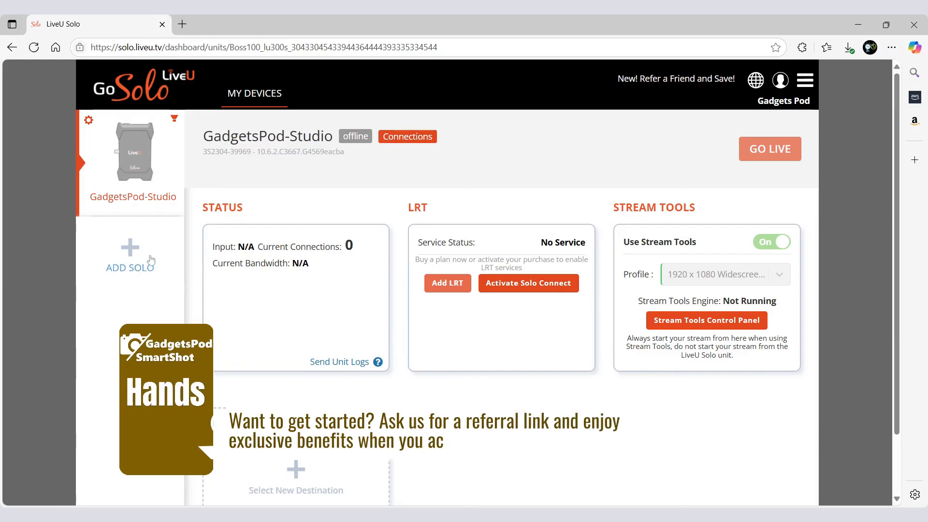
pyautogui.click(129, 254)
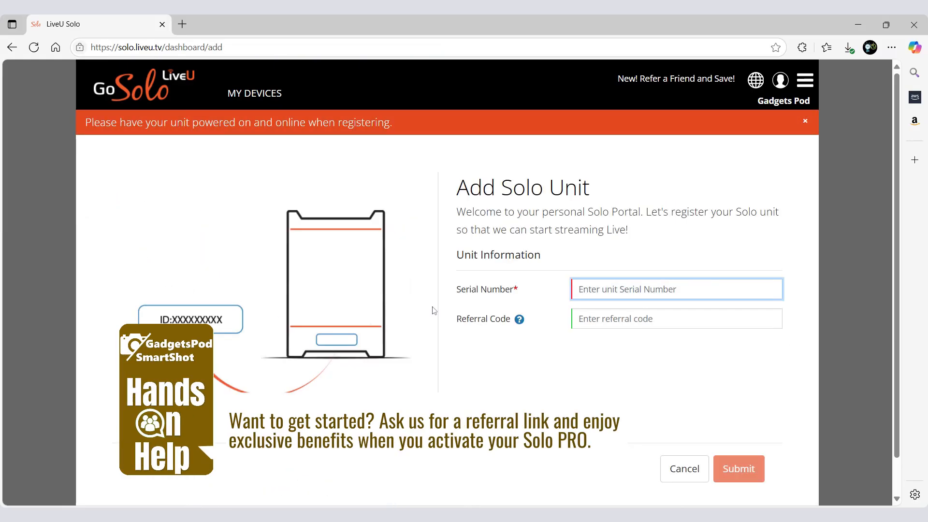
pyautogui.write('123456-7')
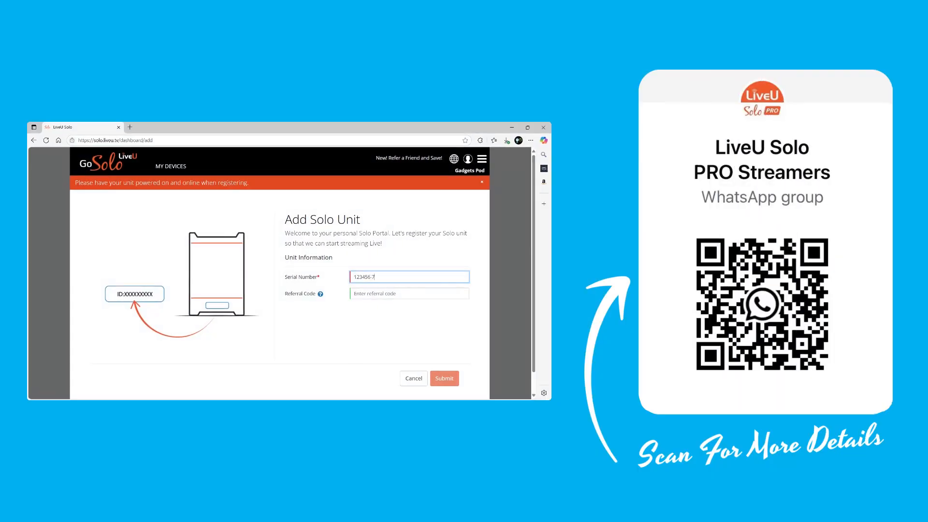
# Complete the serial with '890', submit the registration, and log in to the portal
pyautogui.write('890')
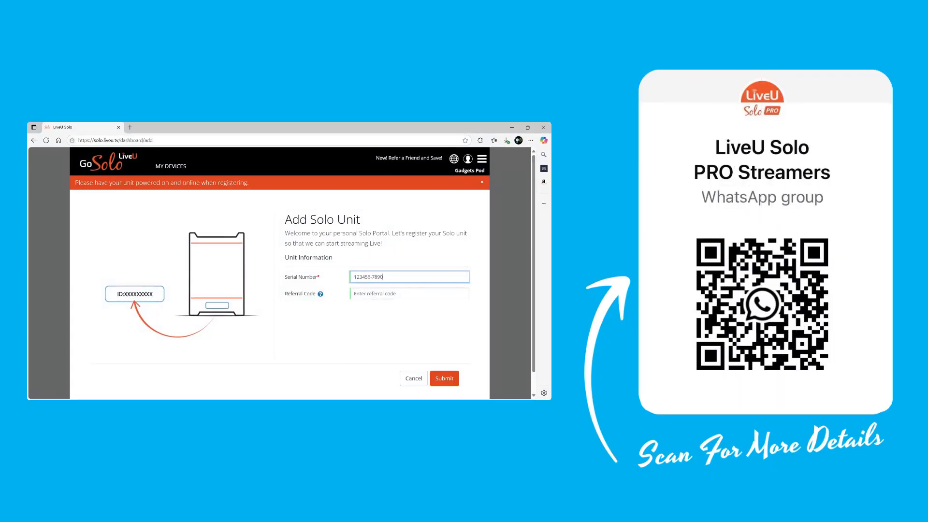
pyautogui.click(408, 292)
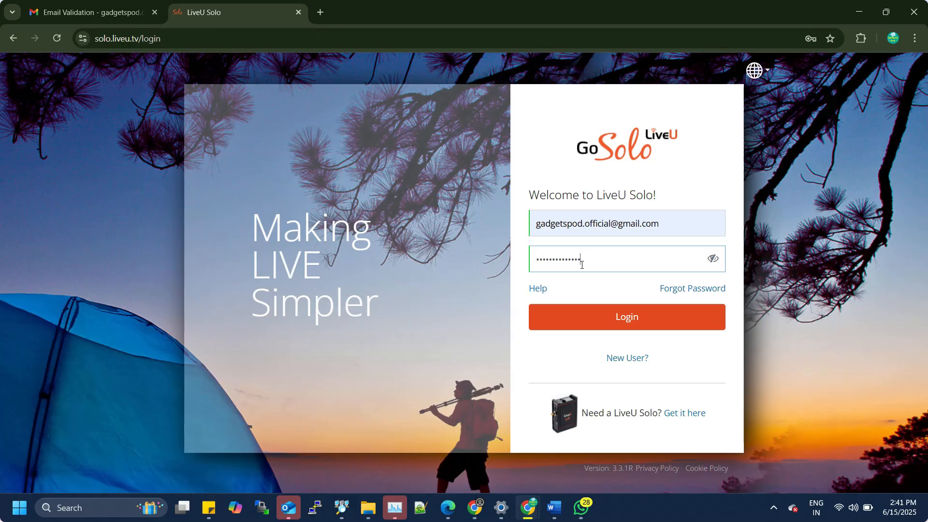
pyautogui.click(625, 317)
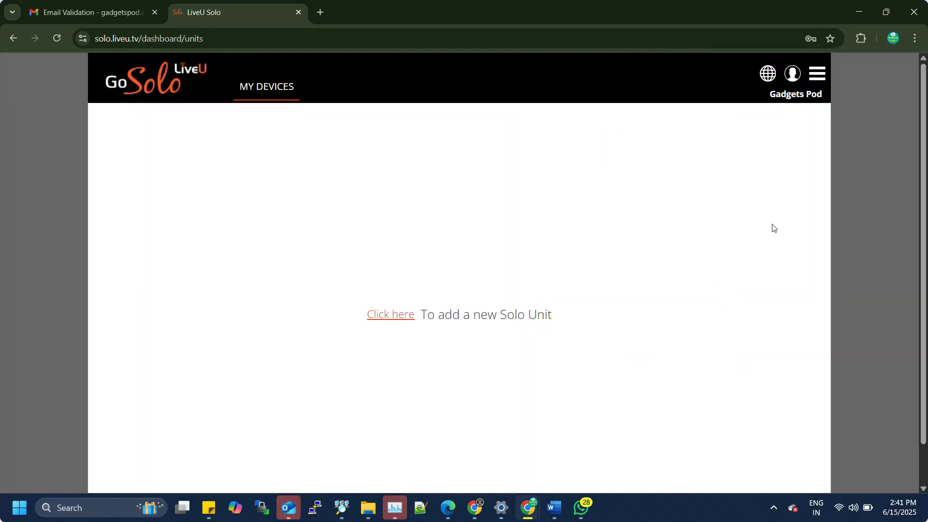